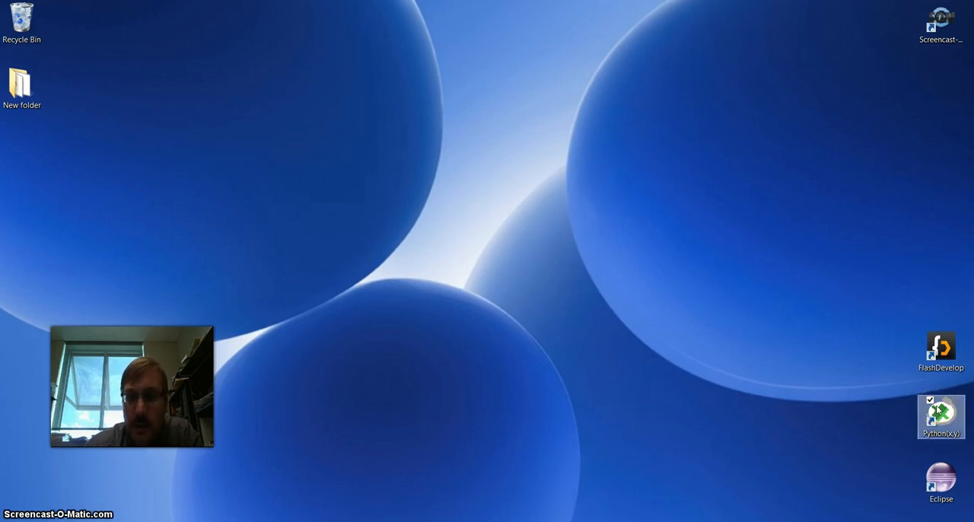
- Open the Python(x,y) launcher, move it aside, and select SciTE as the application
double_click(941, 424)
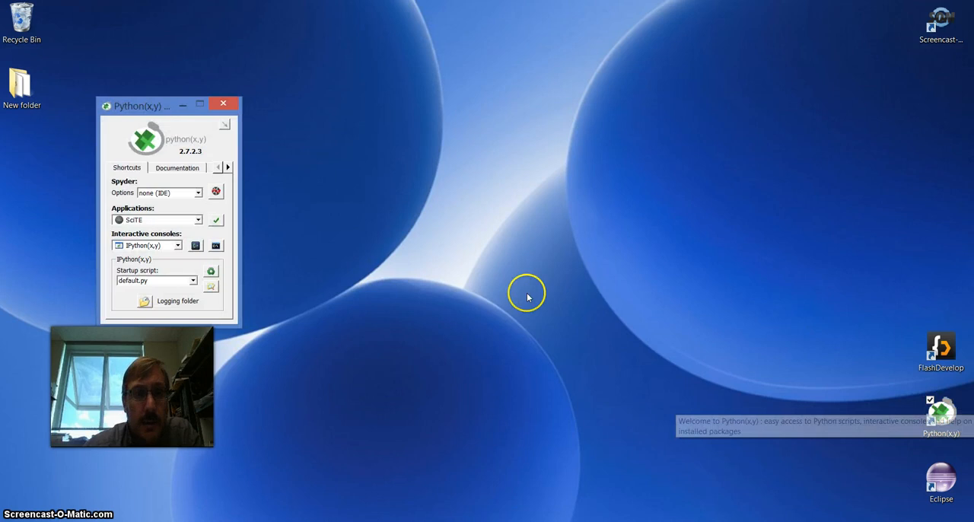
drag(141, 105, 127, 37)
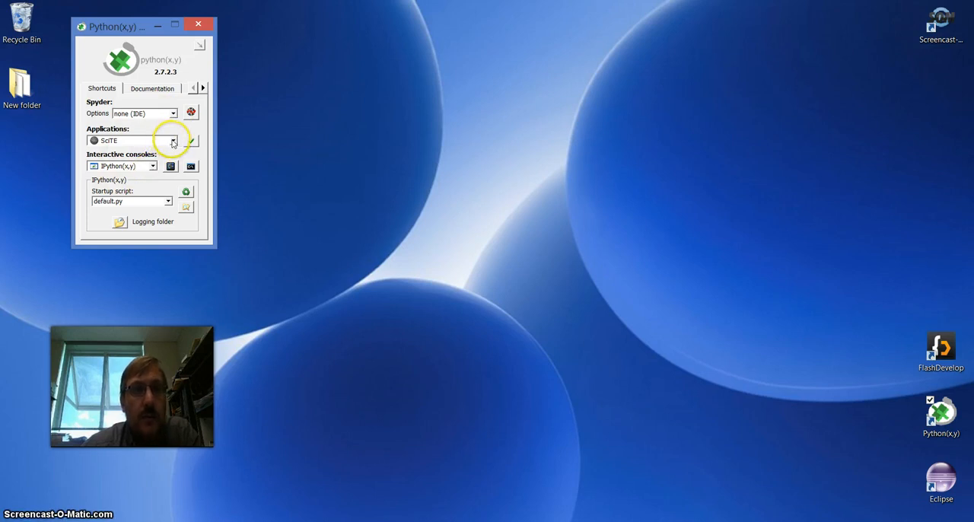
click(173, 141)
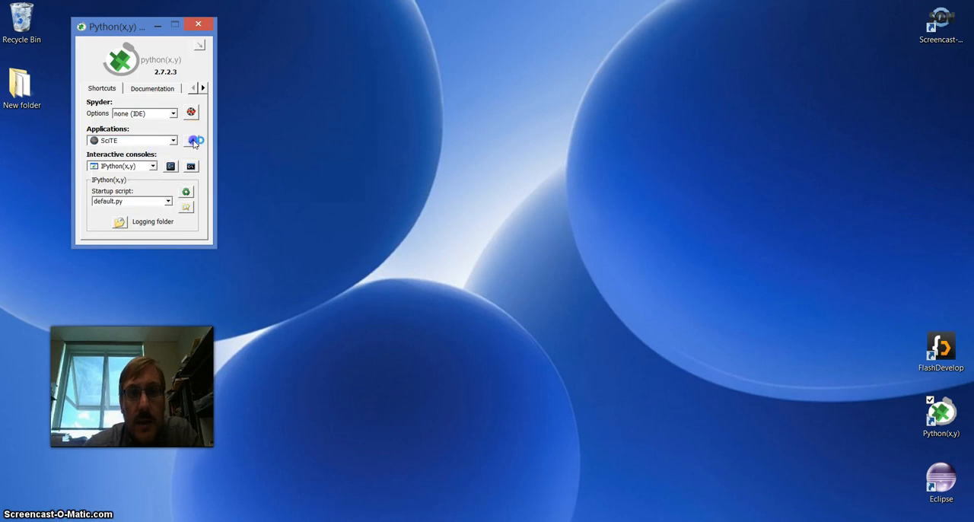
- Launch SciTE with an untitled document and show the File menu's recent files
click(195, 140)
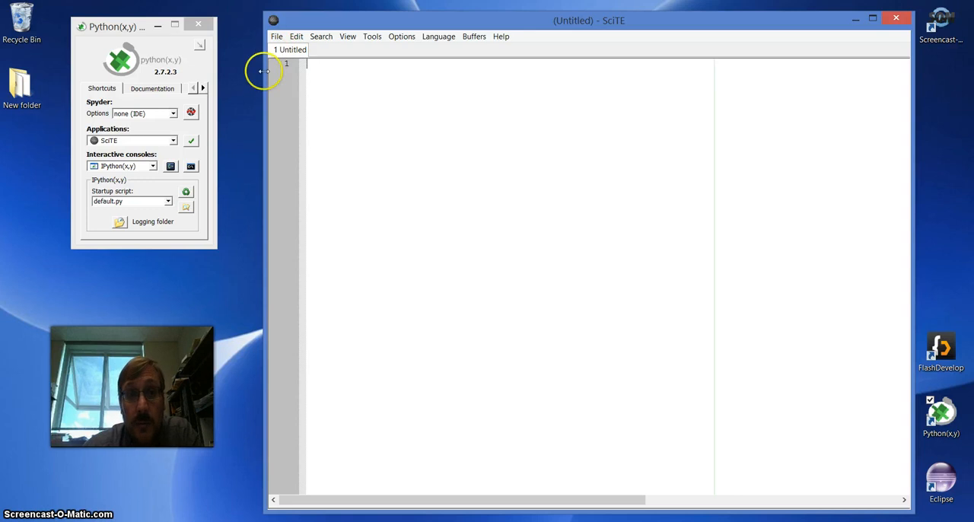
click(275, 36)
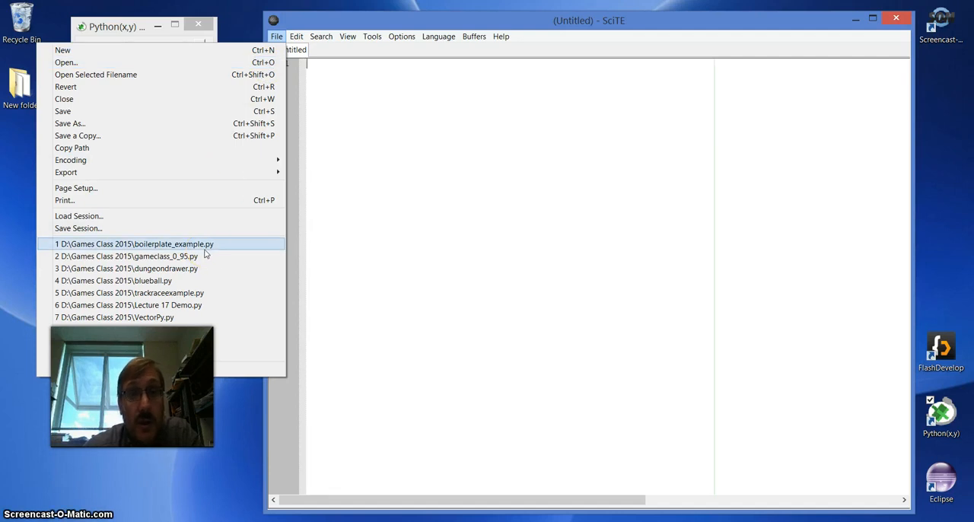
- Open boilerplate_example.py from the recent files list
click(134, 244)
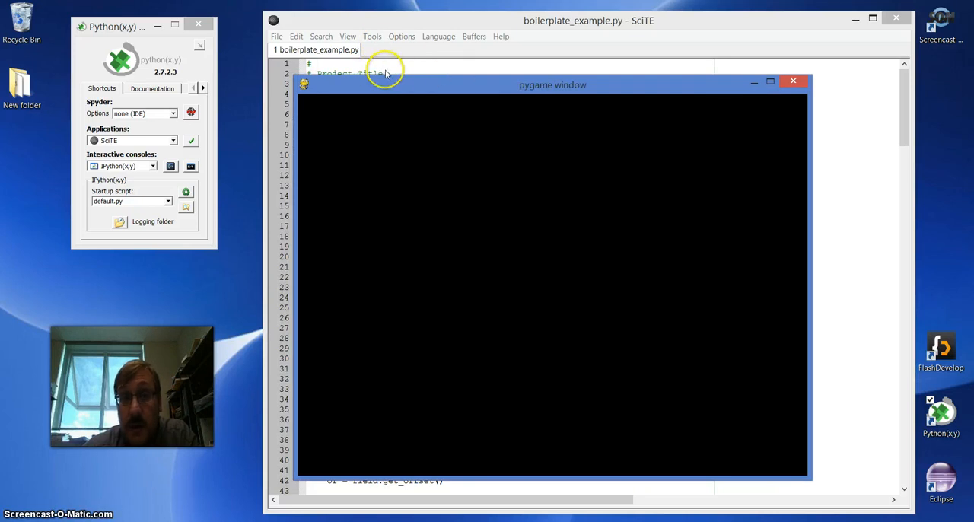
mouse_move(529, 103)
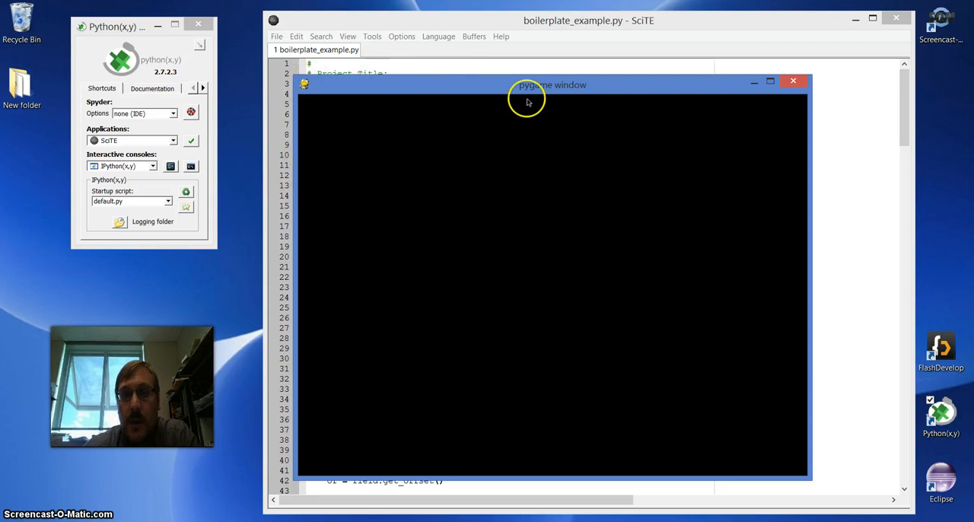
mouse_move(529, 167)
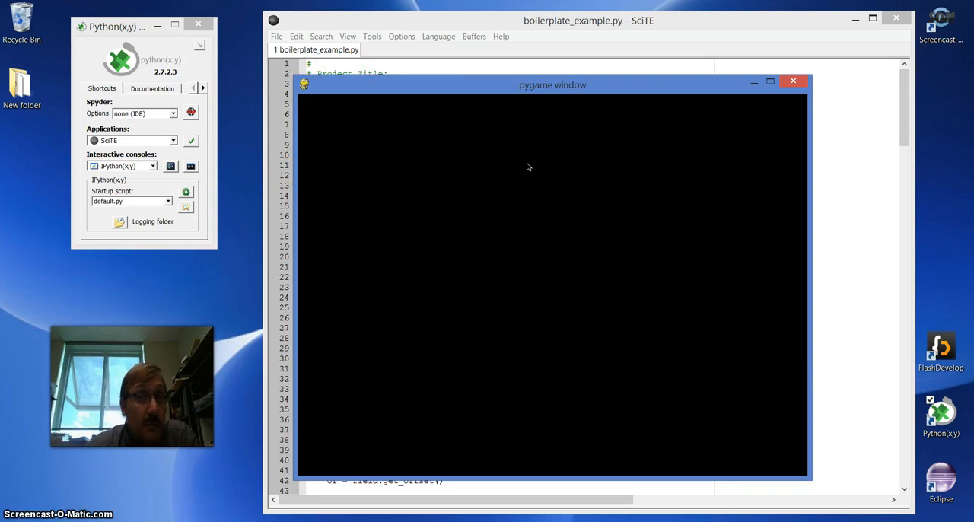
mouse_move(660, 207)
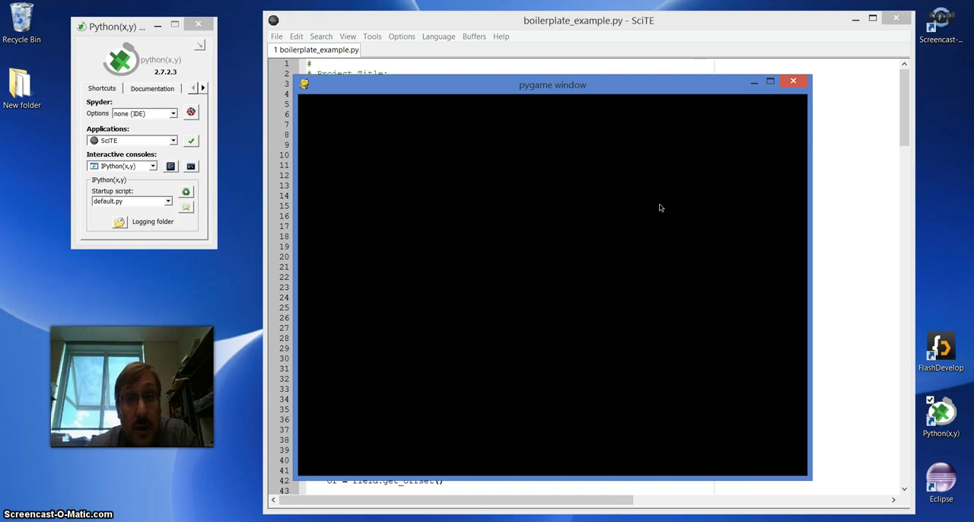
mouse_move(633, 91)
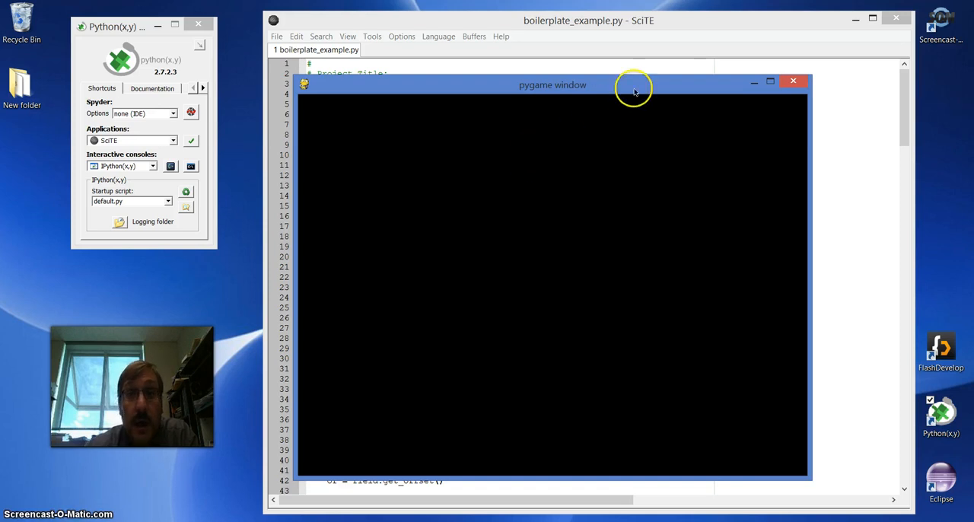
mouse_move(631, 70)
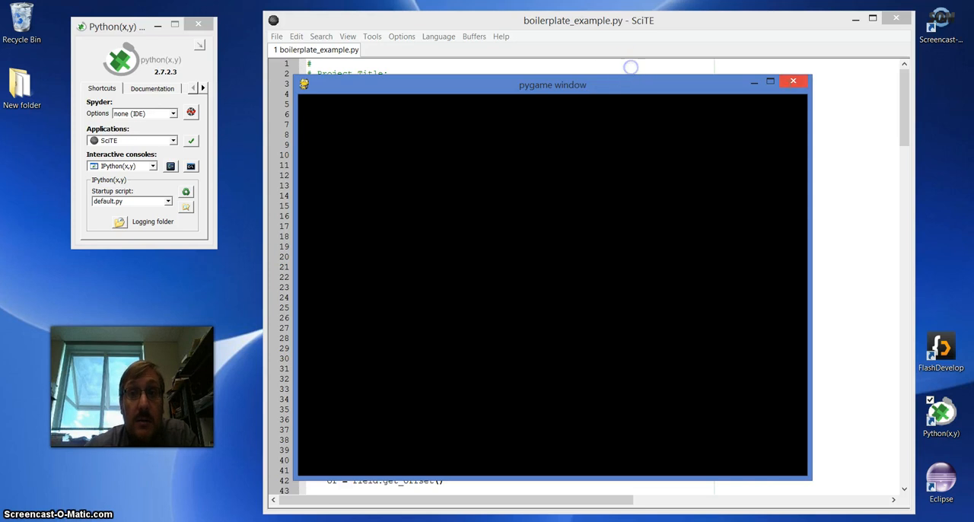
- Close the black pygame window to return to the script's source code
click(793, 81)
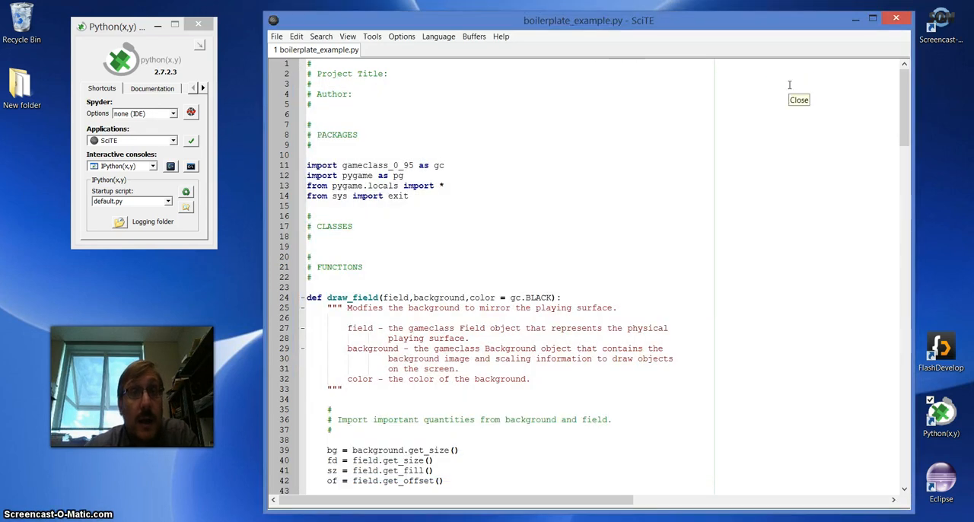
mouse_move(560, 43)
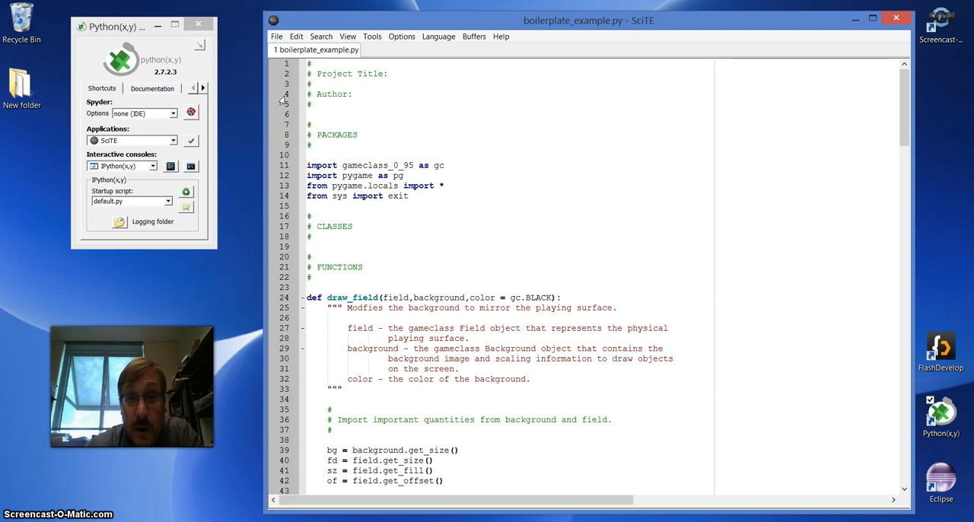
mouse_move(596, 30)
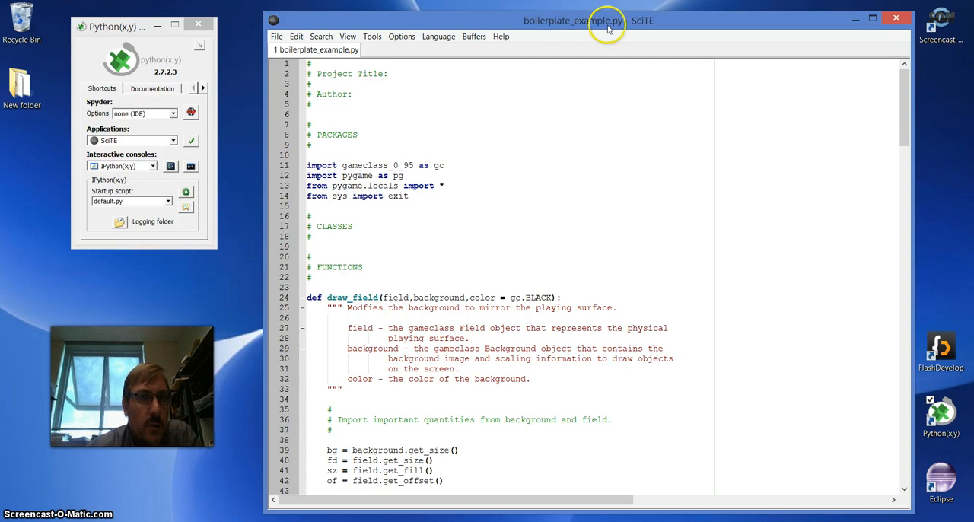
mouse_move(527, 35)
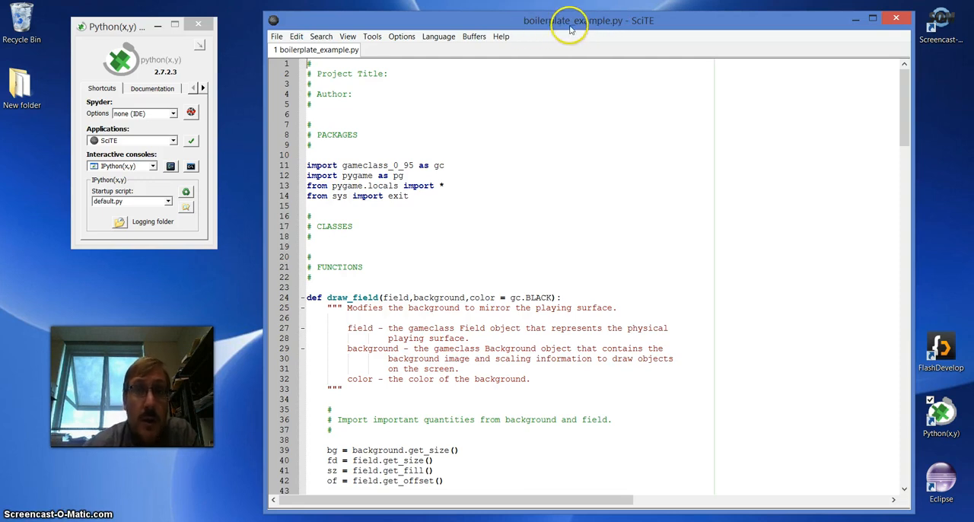
mouse_move(542, 30)
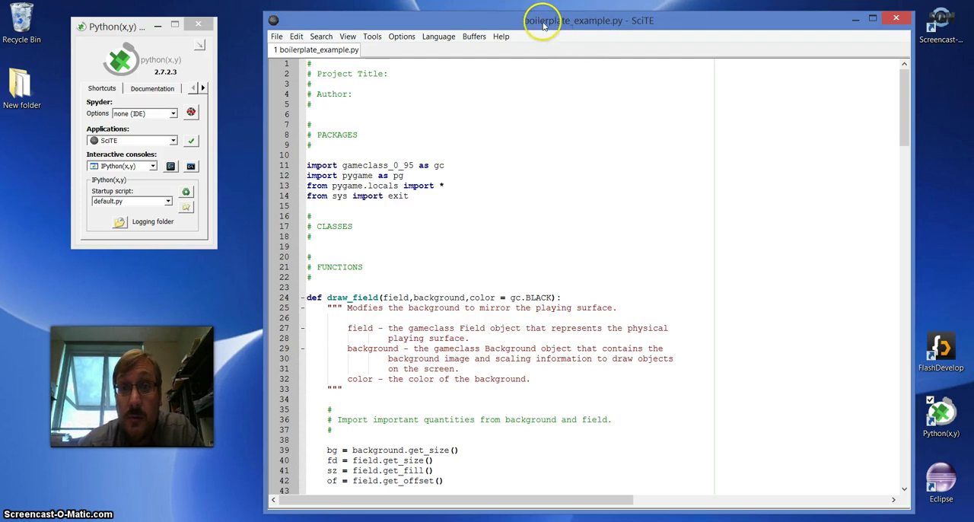
mouse_move(591, 29)
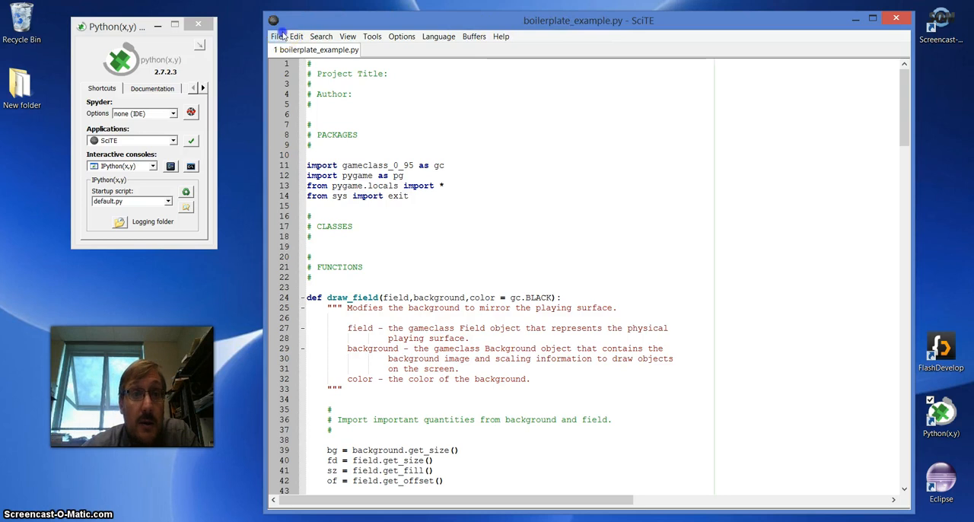
click(276, 36)
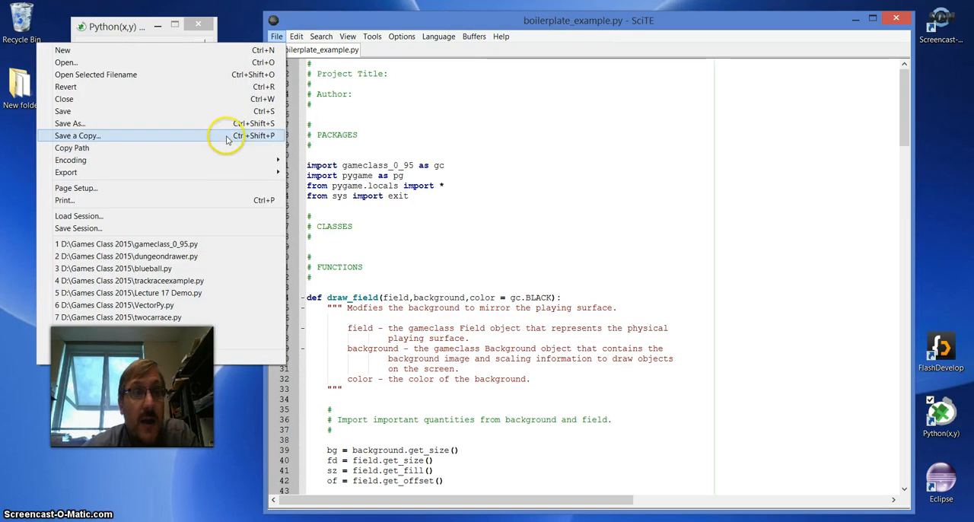
click(320, 35)
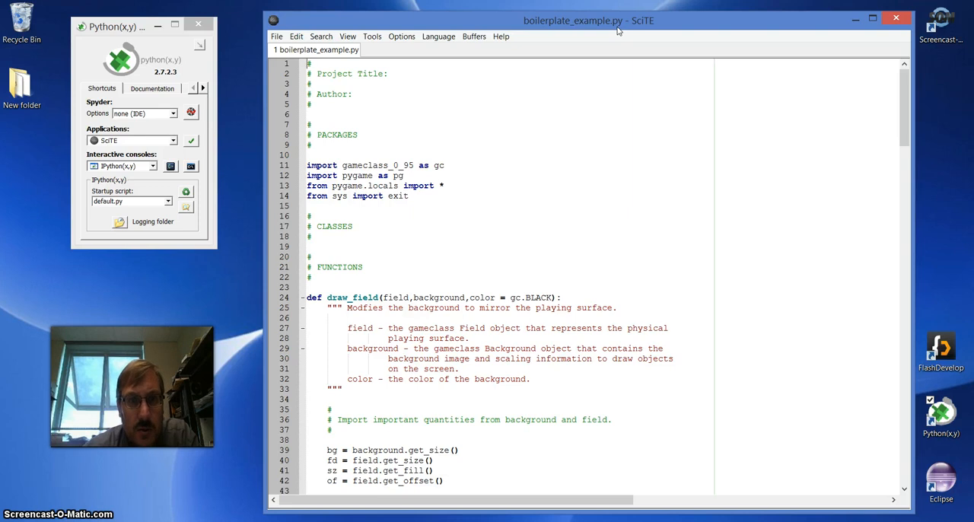
mouse_move(434, 20)
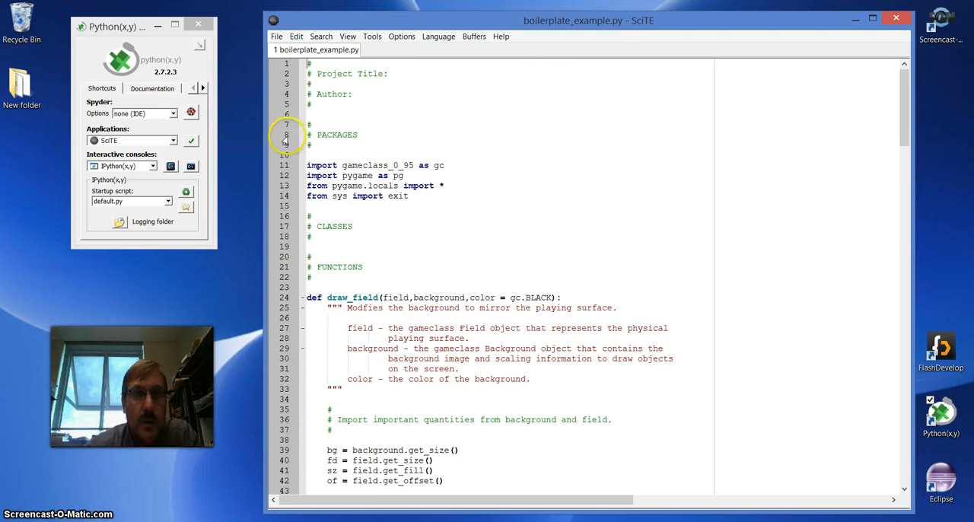
mouse_move(868, 125)
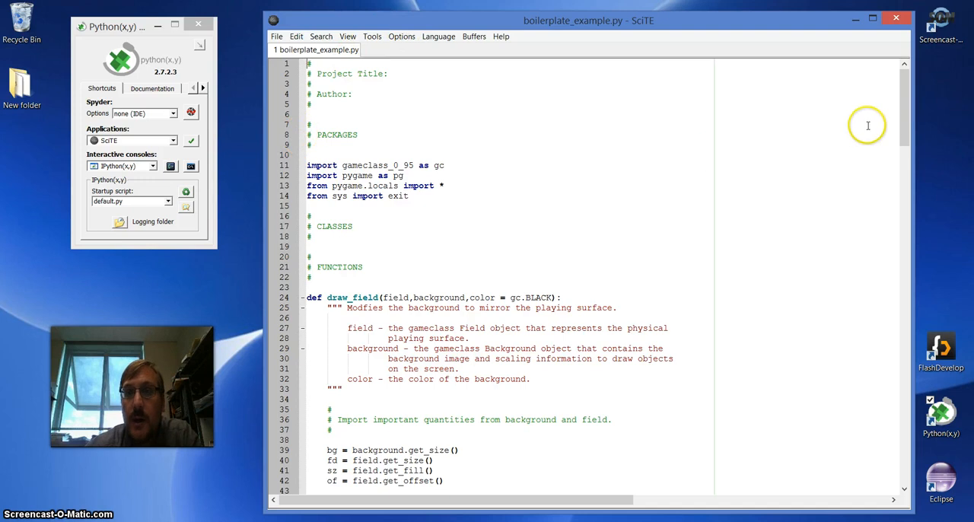
mouse_move(904, 122)
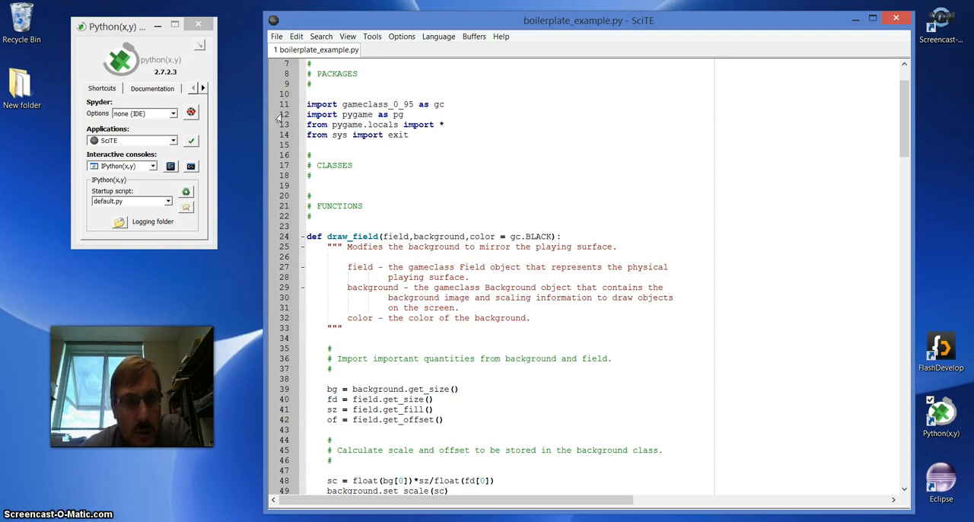
mouse_move(700, 200)
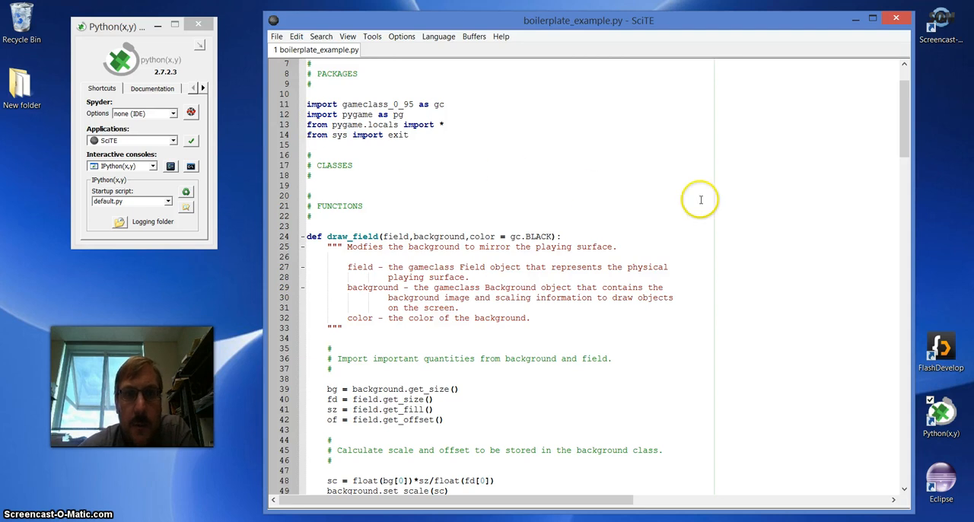
mouse_move(750, 137)
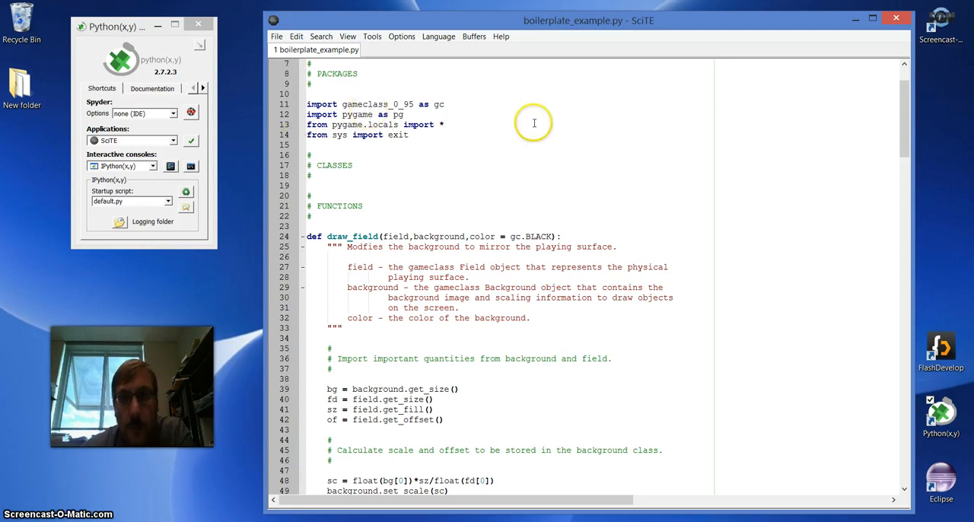
mouse_move(901, 143)
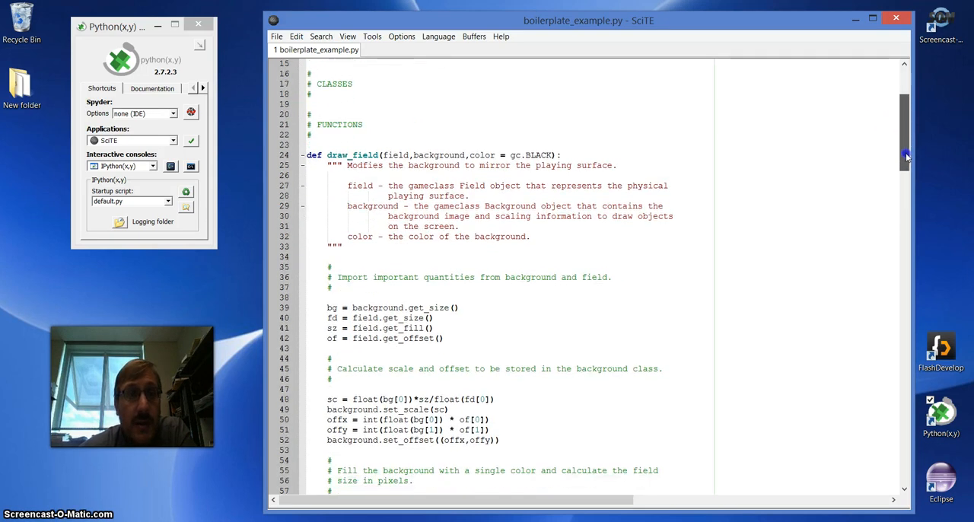
scroll(down, 3)
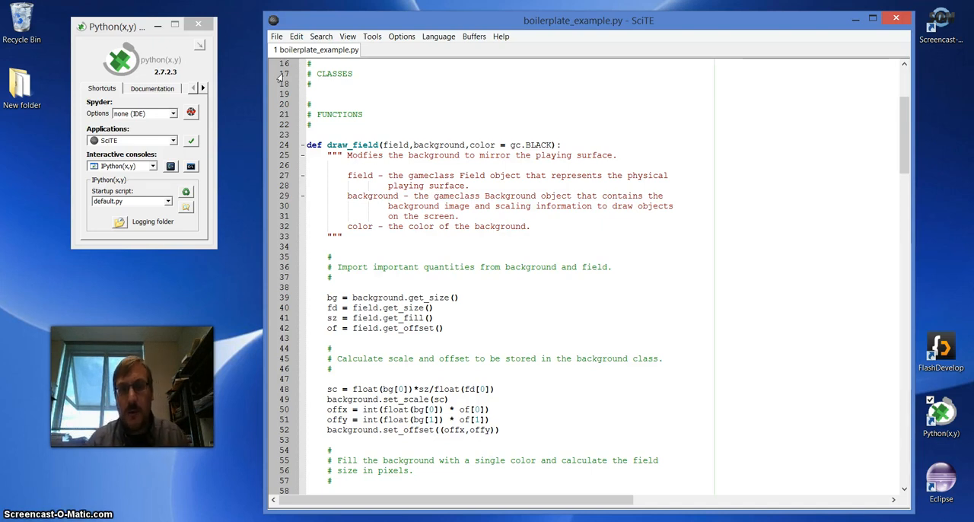
mouse_move(532, 109)
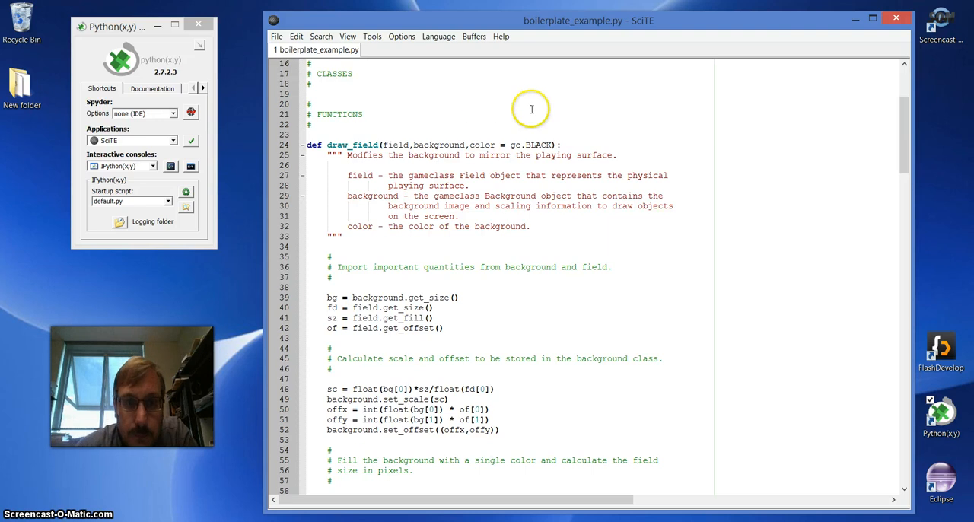
mouse_move(905, 149)
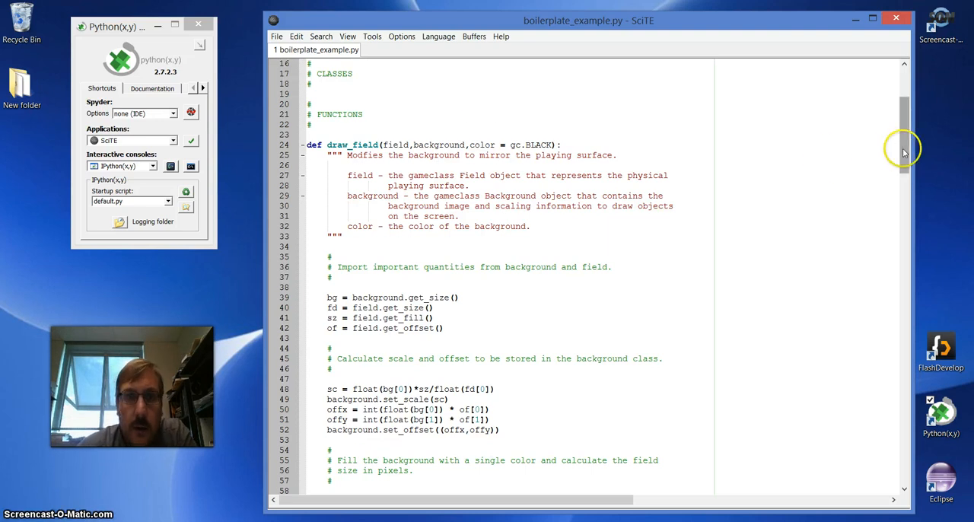
- Scroll down past draw_field toward the engine() and view() definitions
scroll(down, 3)
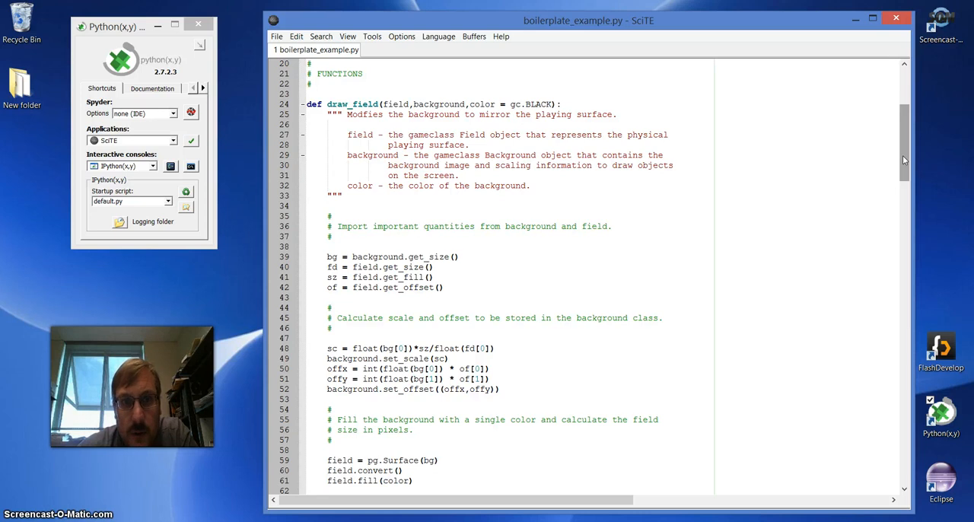
mouse_move(393, 89)
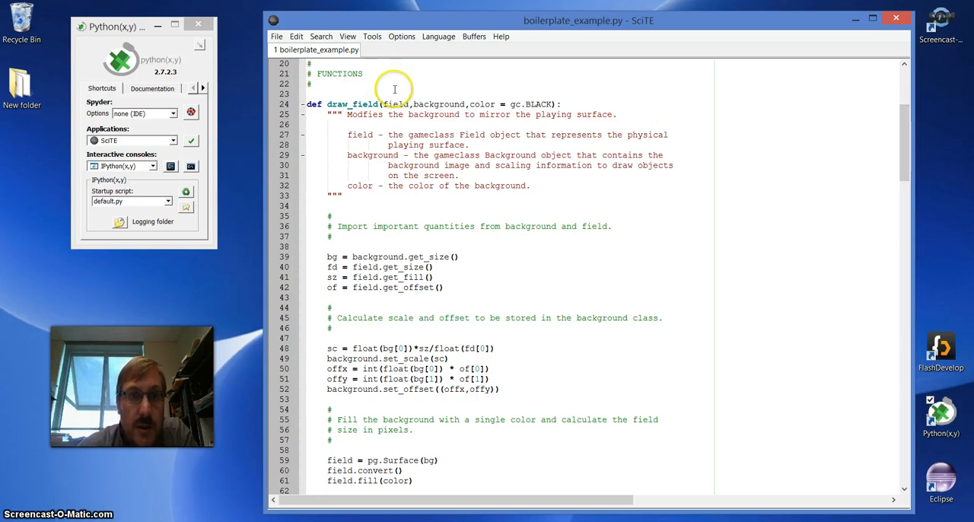
mouse_move(363, 81)
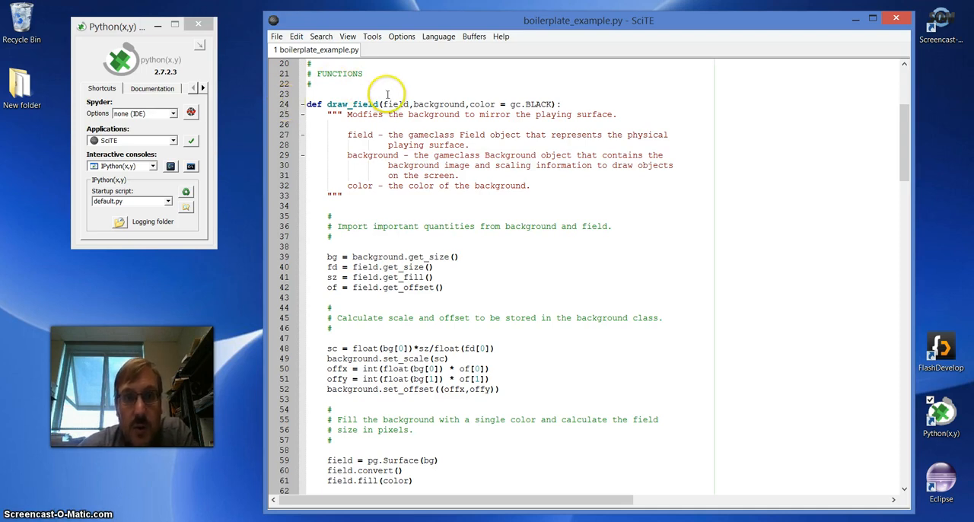
mouse_move(430, 89)
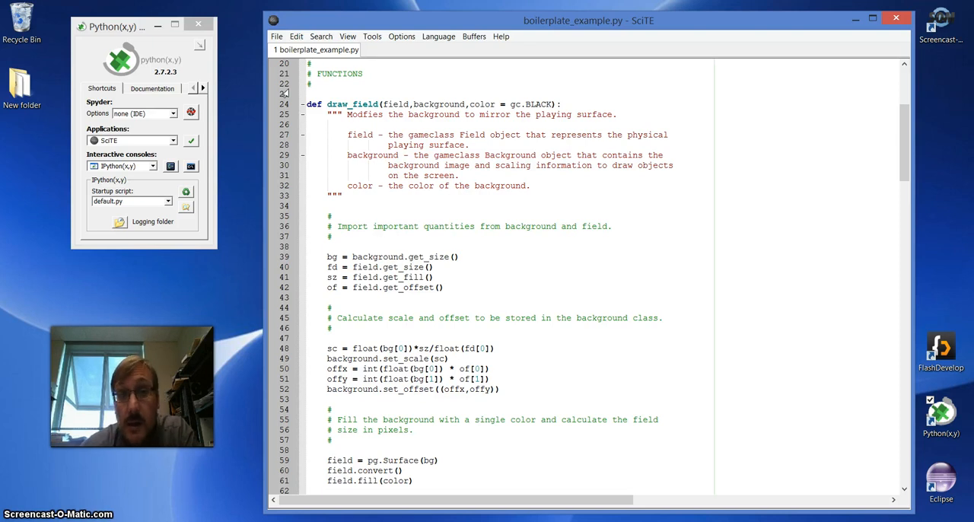
mouse_move(832, 164)
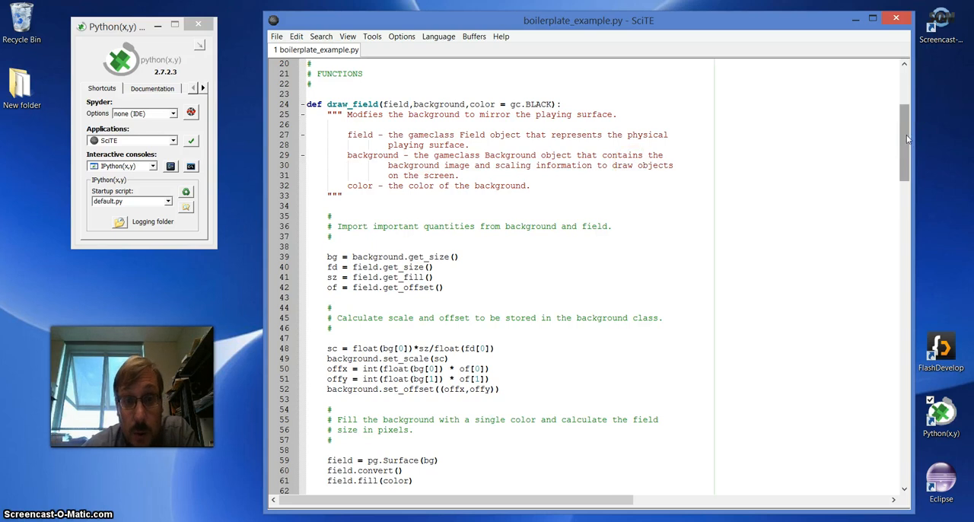
mouse_move(906, 137)
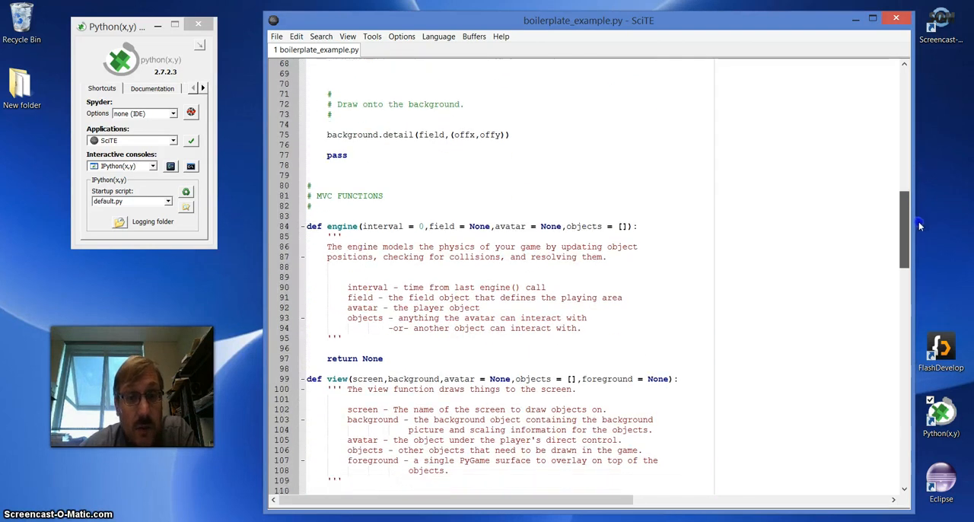
scroll(down, 3)
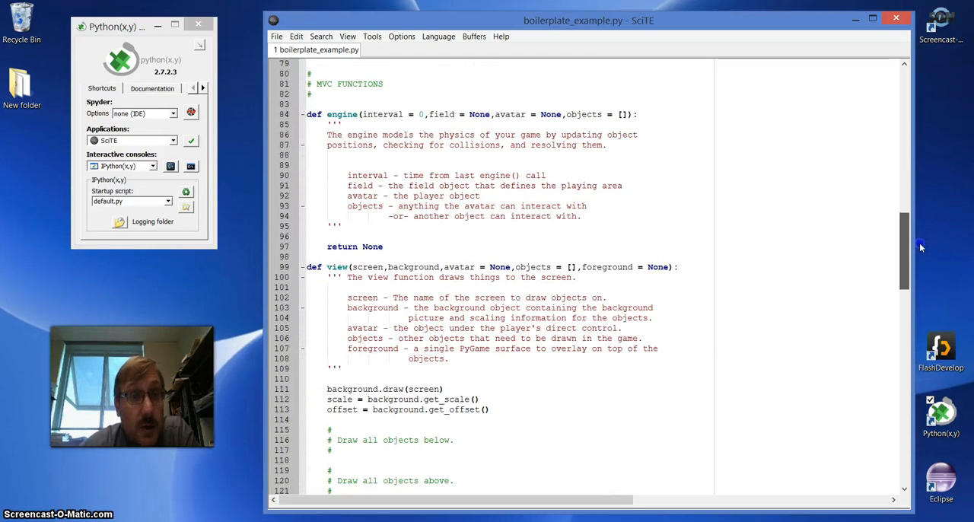
scroll(down, 3)
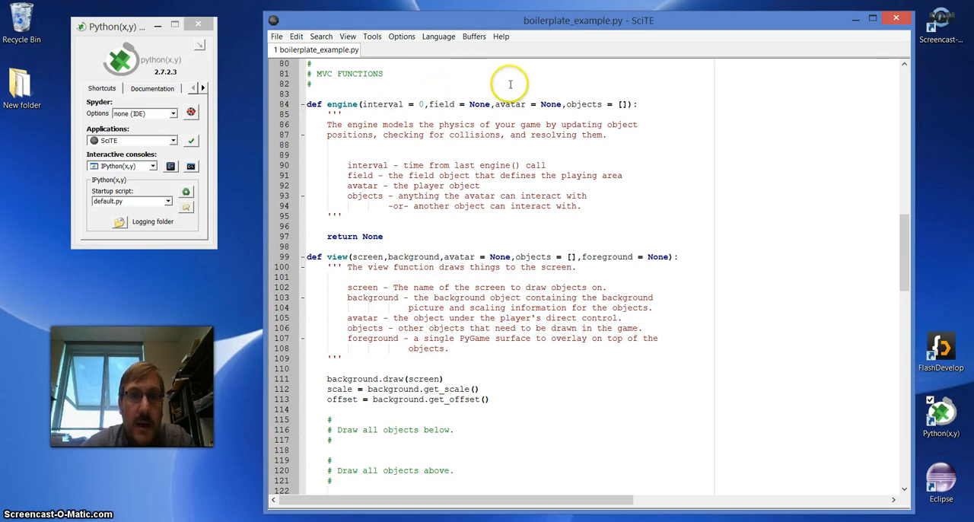
mouse_move(578, 84)
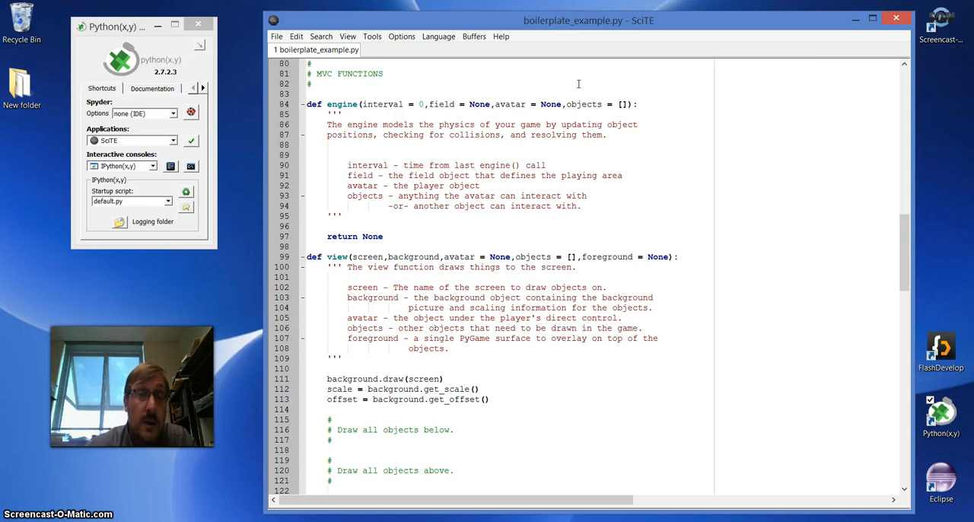
mouse_move(478, 77)
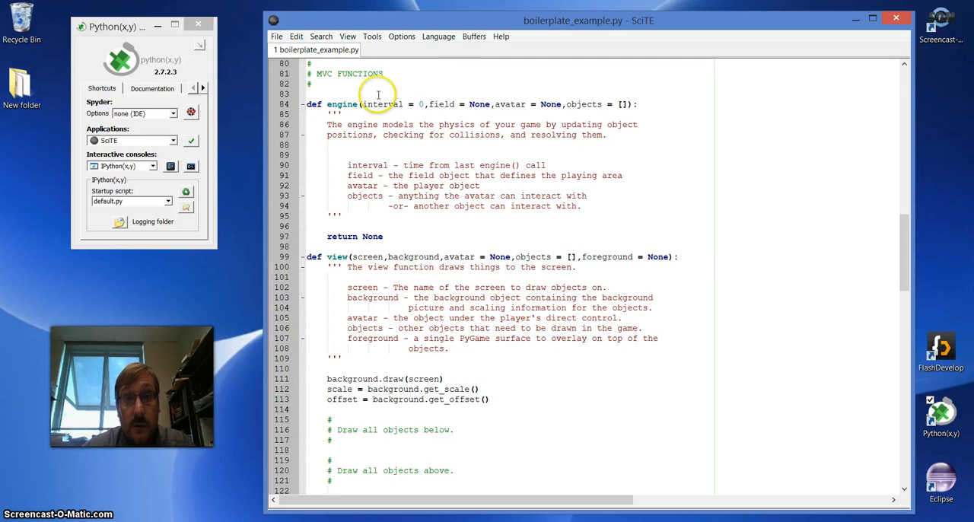
mouse_move(452, 90)
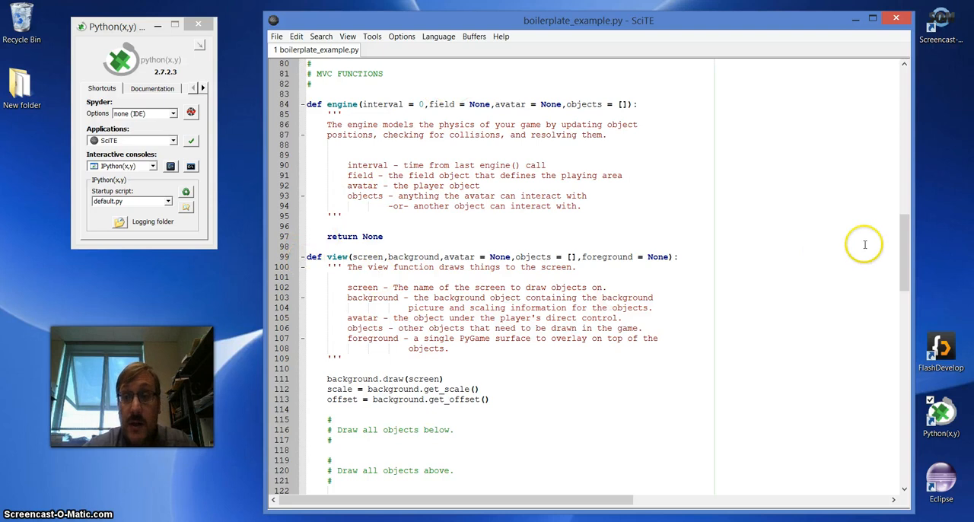
- Scroll past the end of view() to the control() function definition
scroll(down, 3)
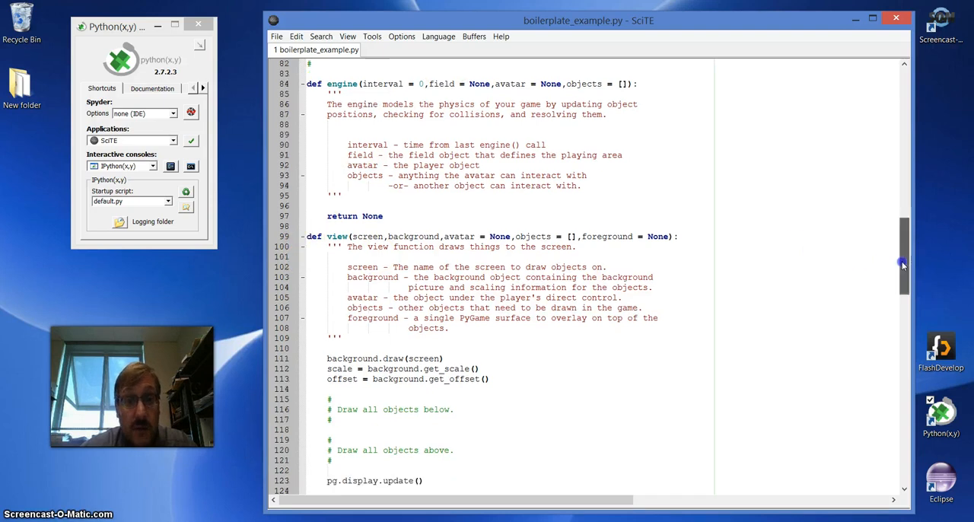
scroll(down, 3)
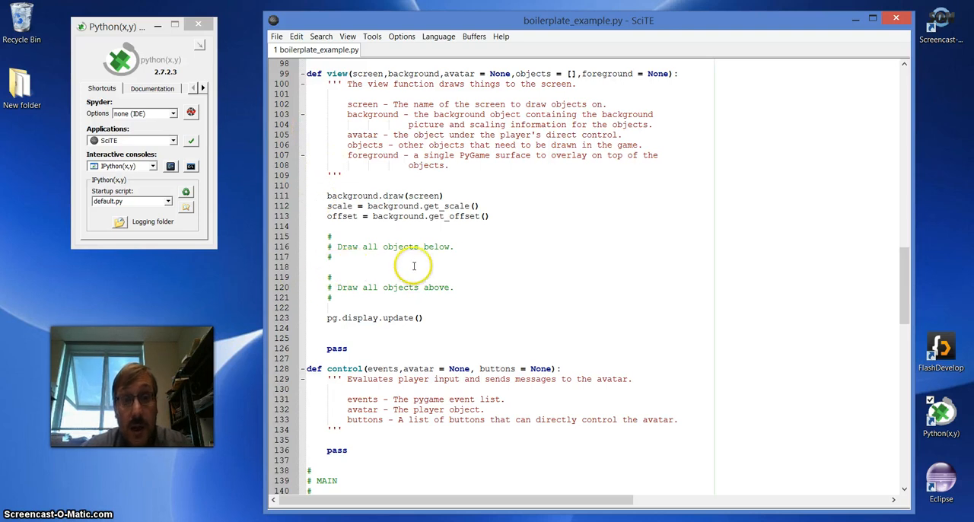
mouse_move(429, 318)
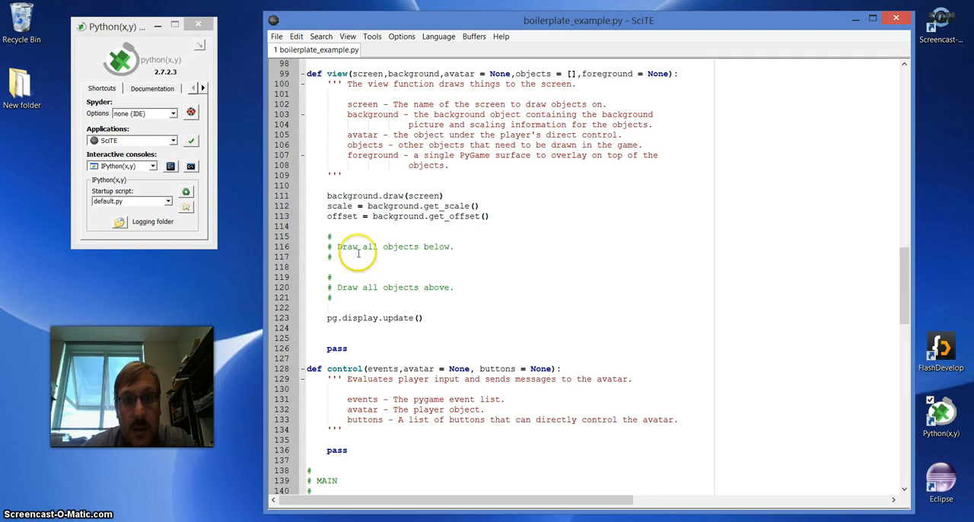
mouse_move(364, 256)
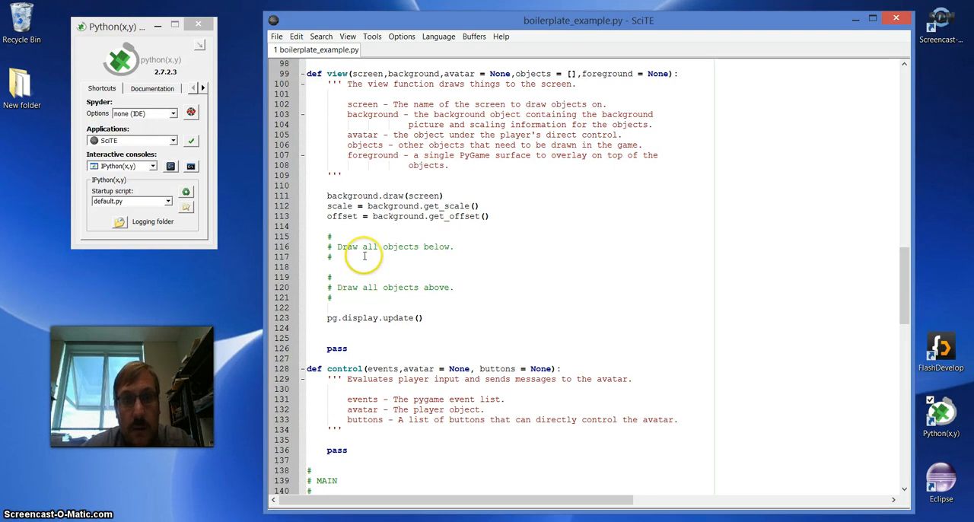
mouse_move(449, 316)
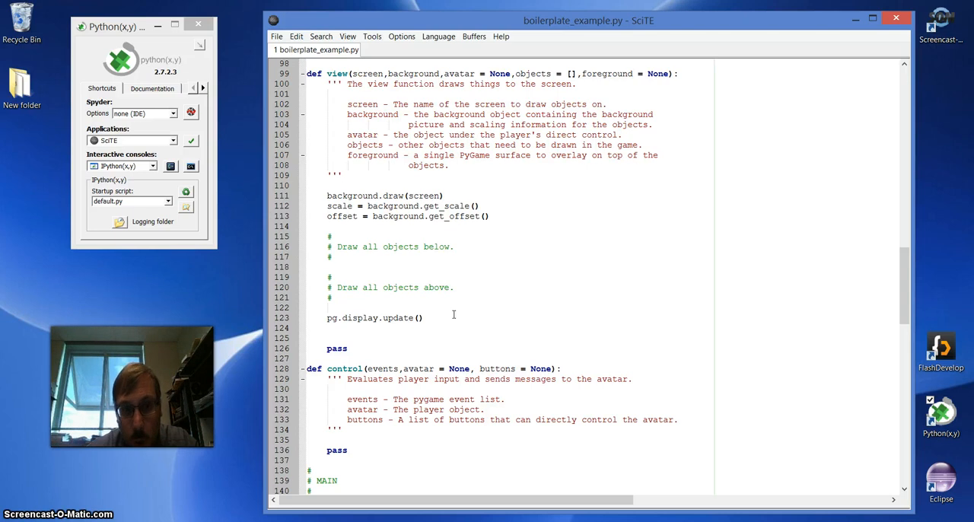
mouse_move(303, 194)
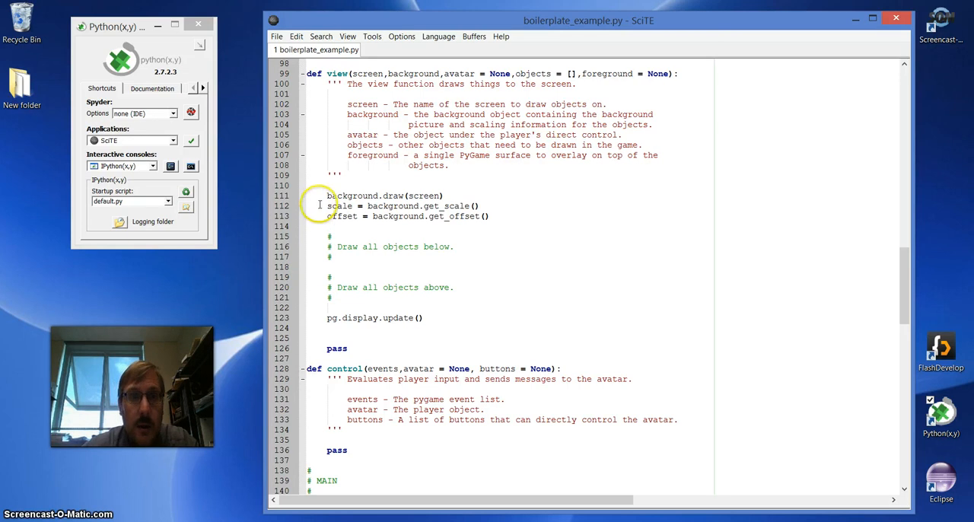
mouse_move(326, 216)
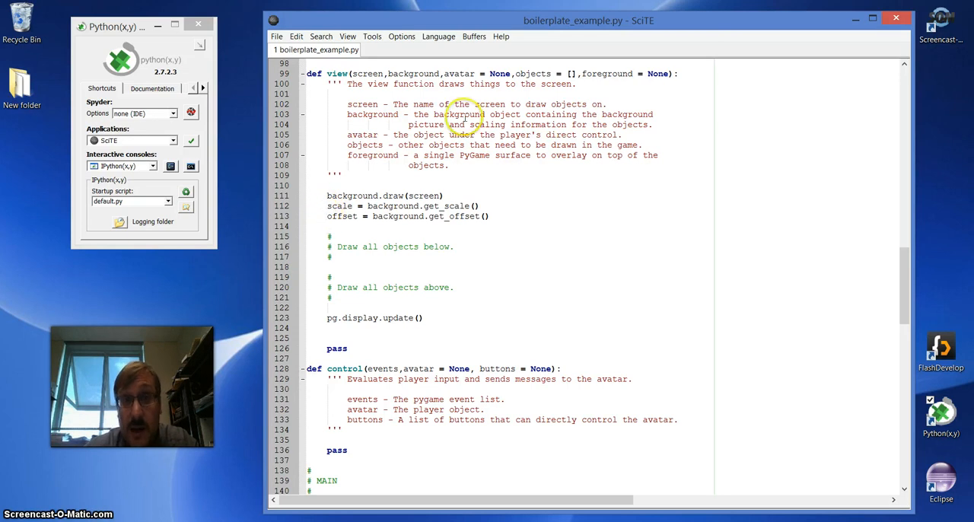
mouse_move(524, 92)
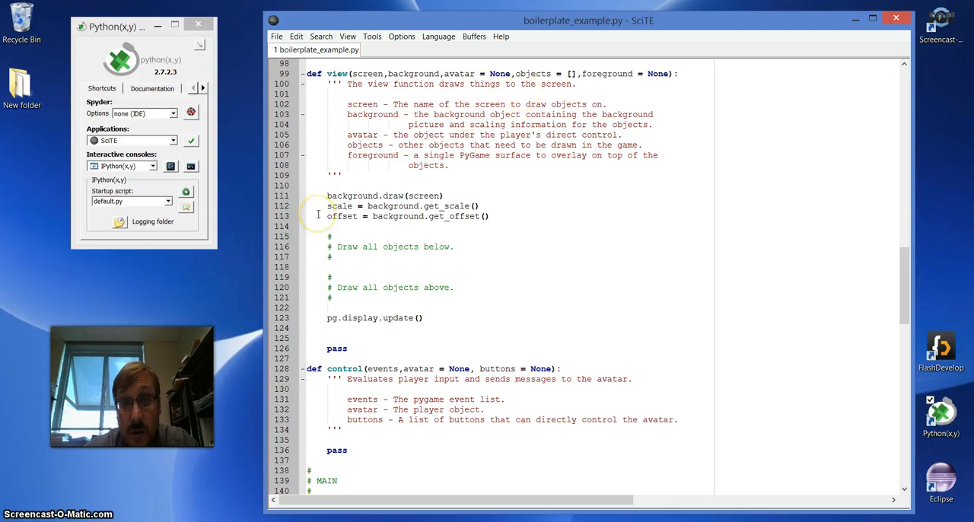
mouse_move(901, 273)
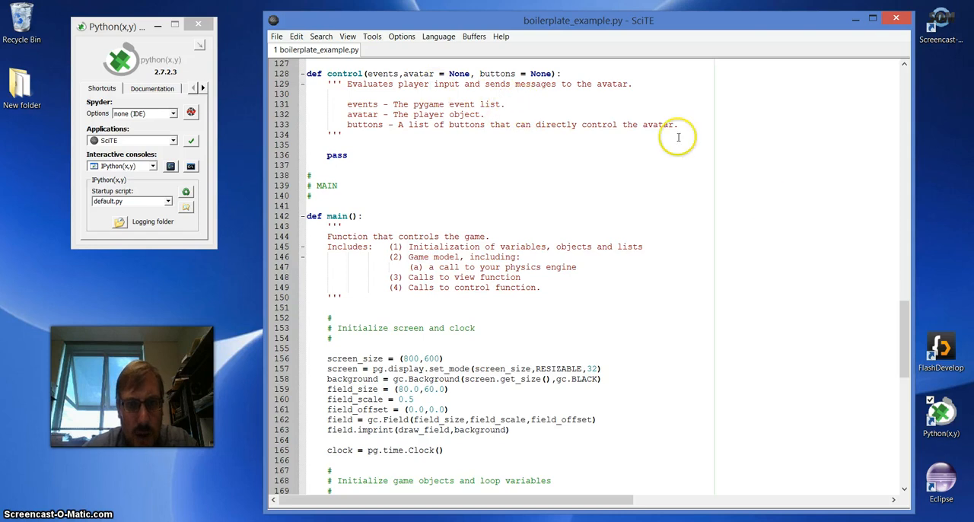
mouse_move(905, 329)
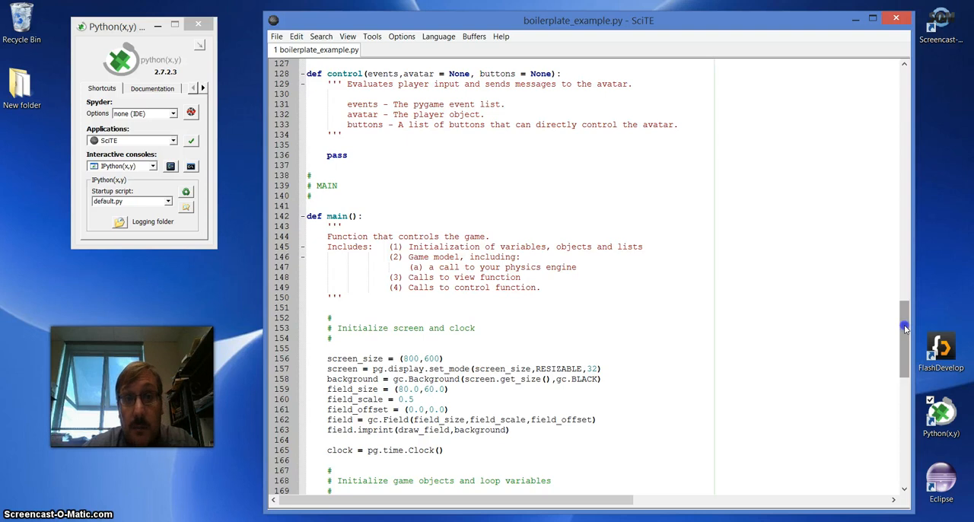
- Scroll down to the while True: loop with its Model, View and Control blocks
scroll(down, 3)
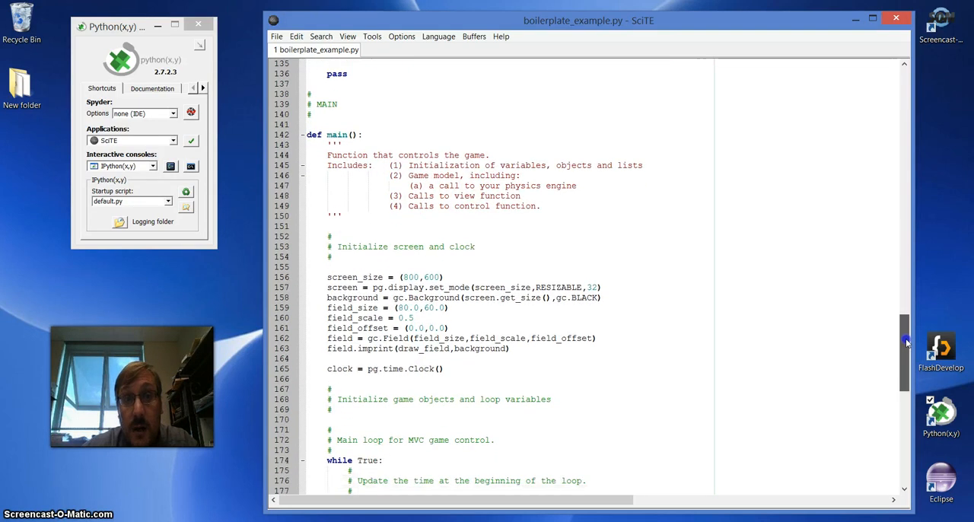
scroll(down, 3)
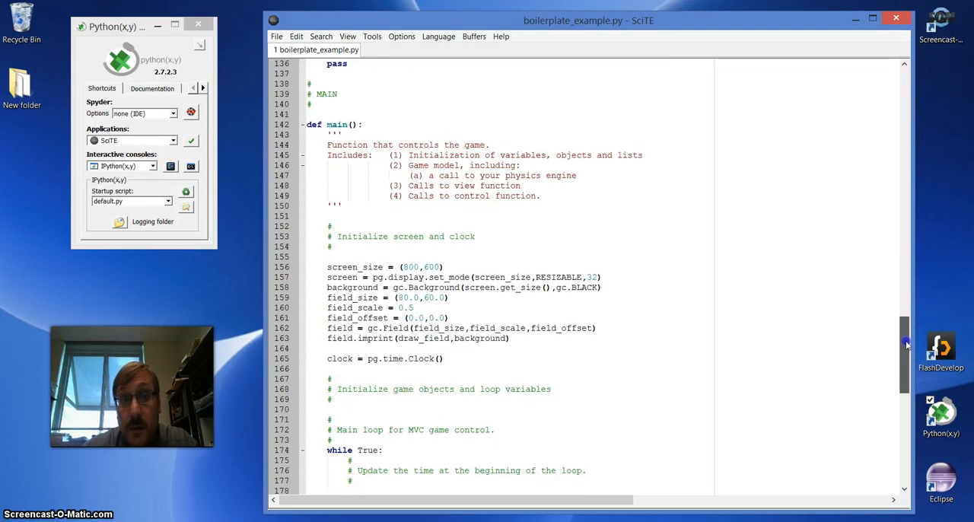
scroll(down, 3)
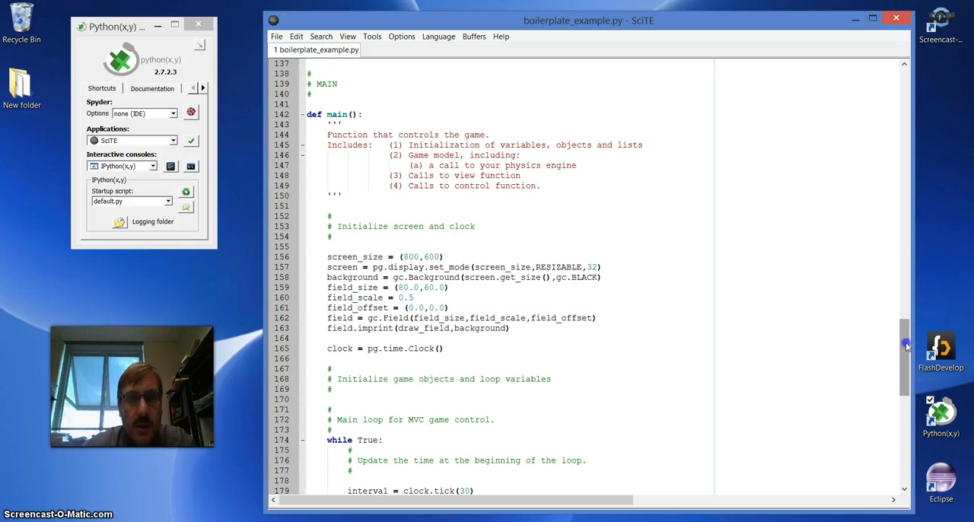
scroll(down, 3)
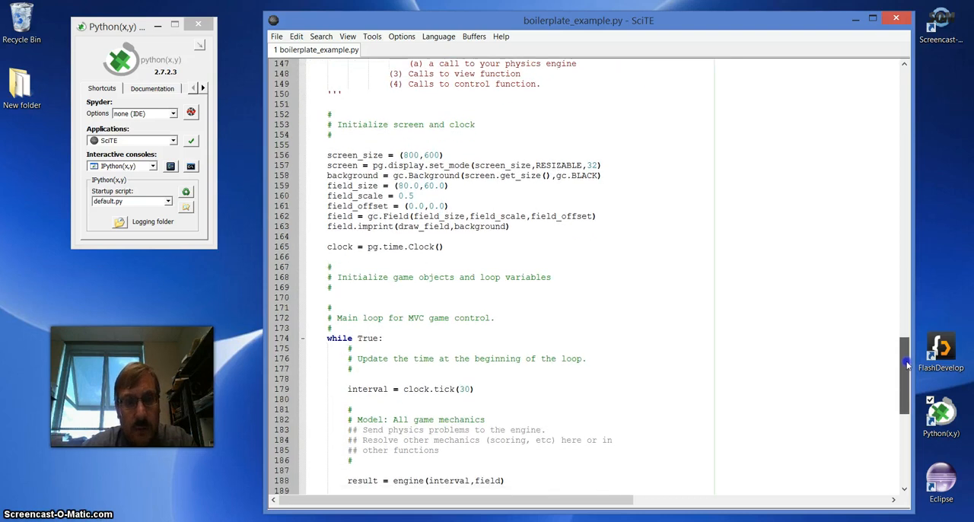
scroll(down, 3)
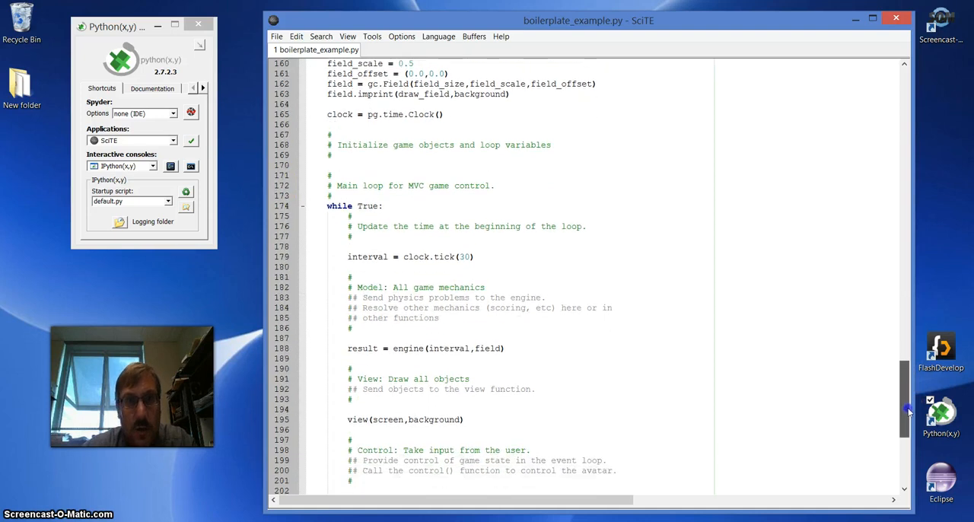
scroll(down, 3)
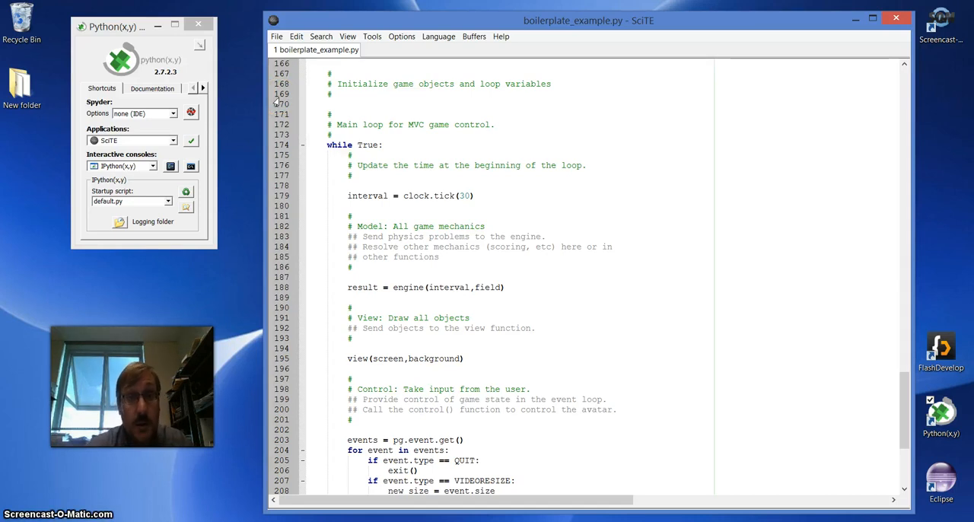
mouse_move(578, 147)
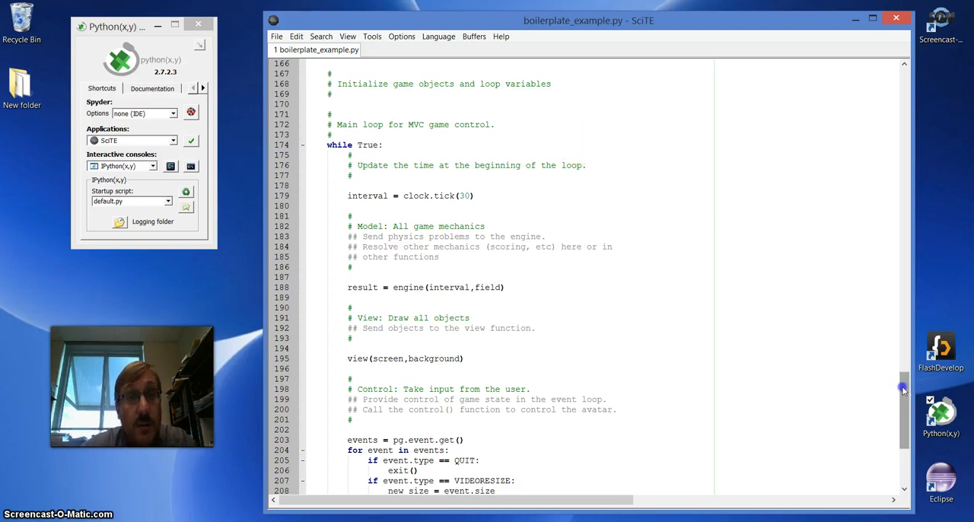
- Scroll through the QUIT and VIDEORESIZE event checks to the loop's closing pass
scroll(down, 3)
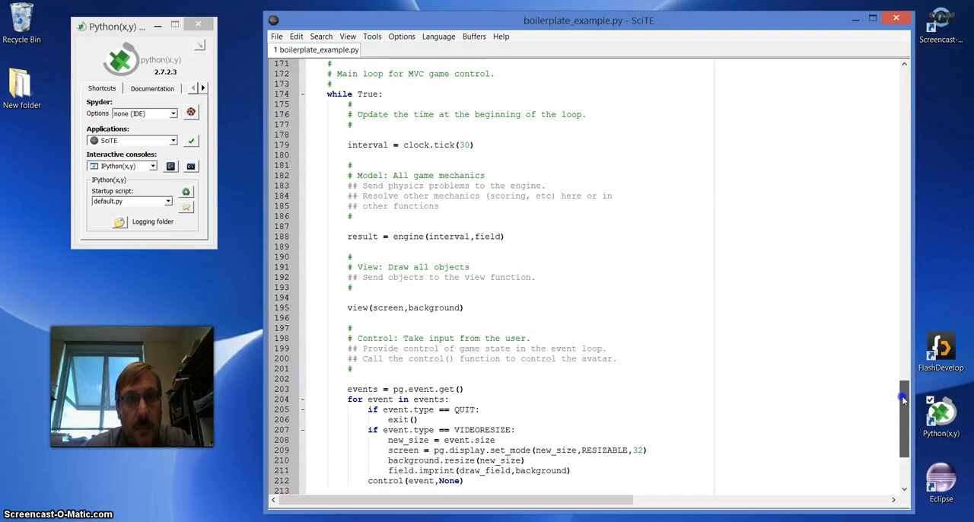
scroll(down, 3)
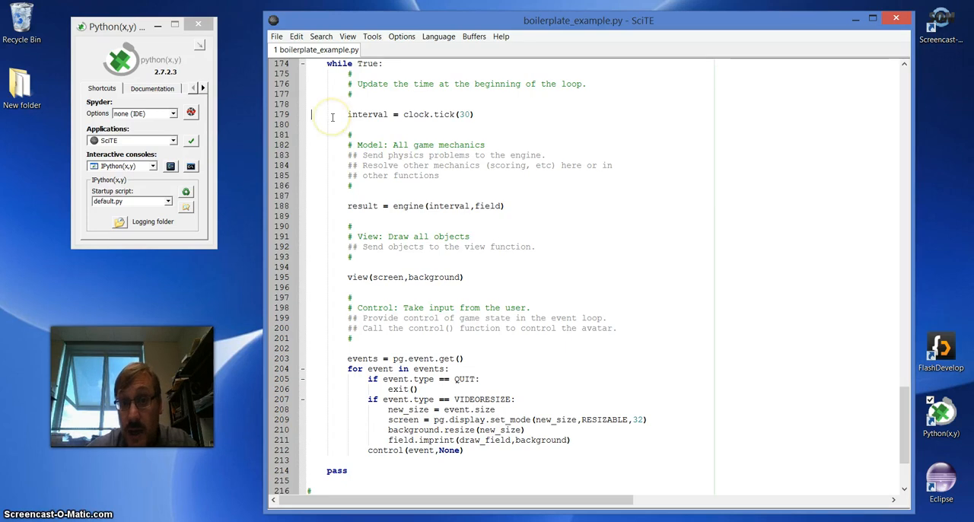
mouse_move(896, 370)
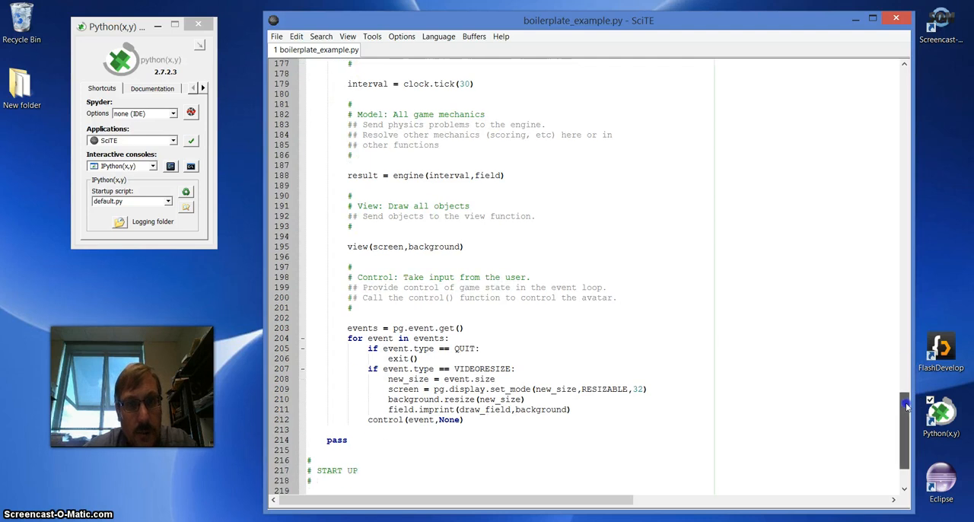
- Scroll to the START UP section showing pg.init() and main()
scroll(down, 3)
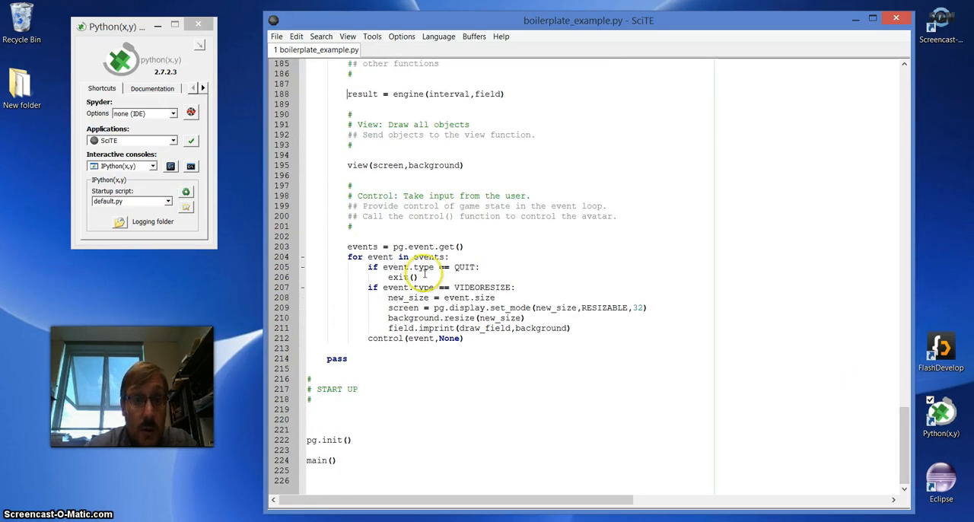
mouse_move(285, 165)
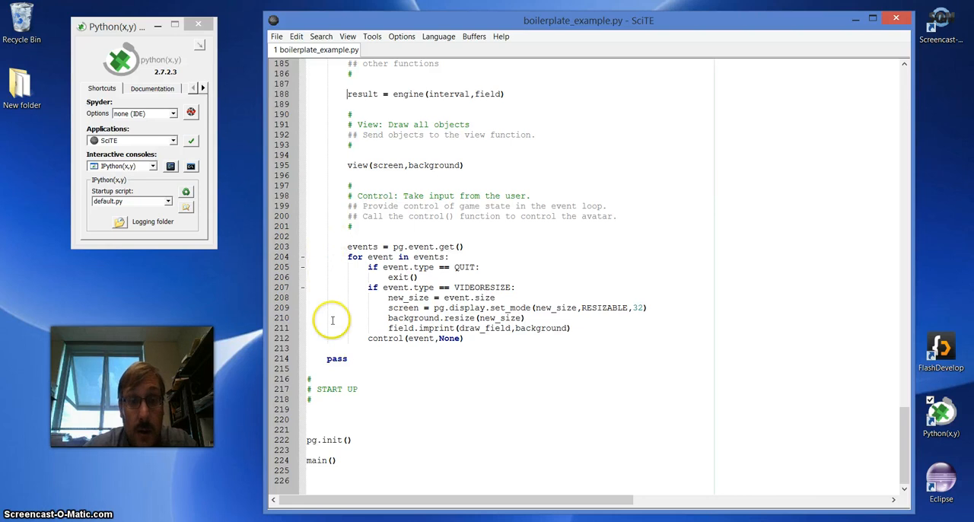
mouse_move(359, 342)
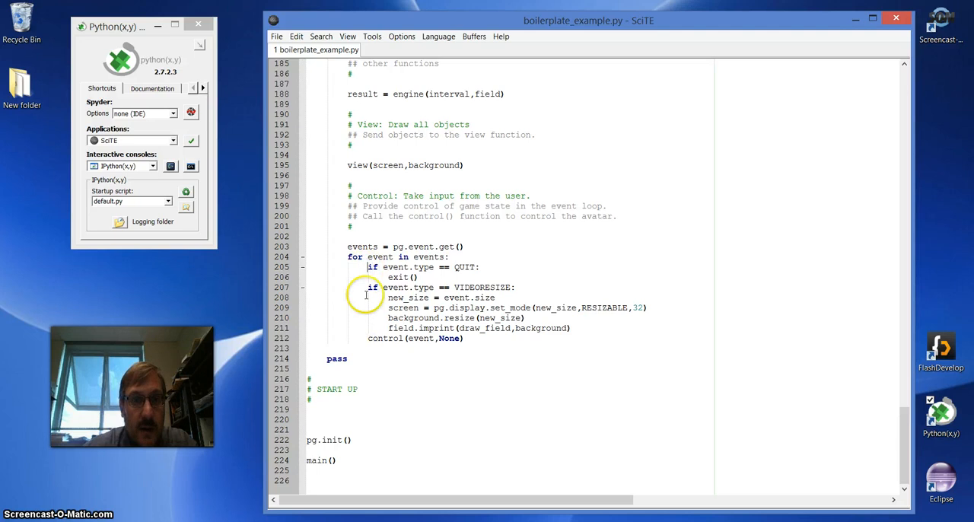
mouse_move(416, 370)
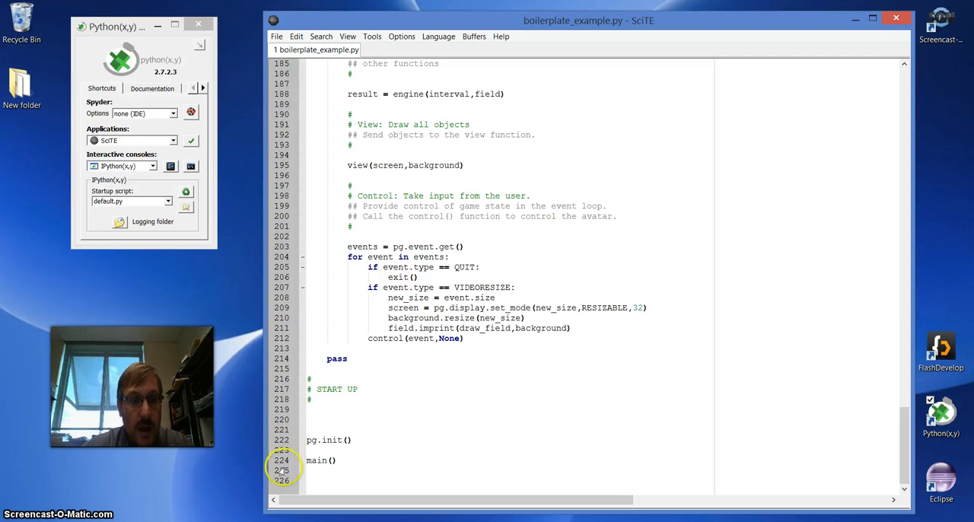
mouse_move(251, 511)
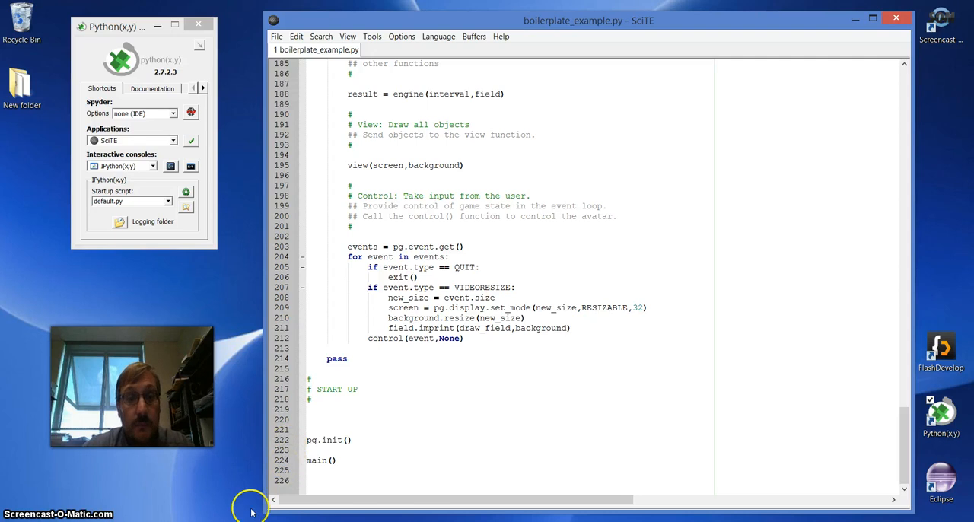